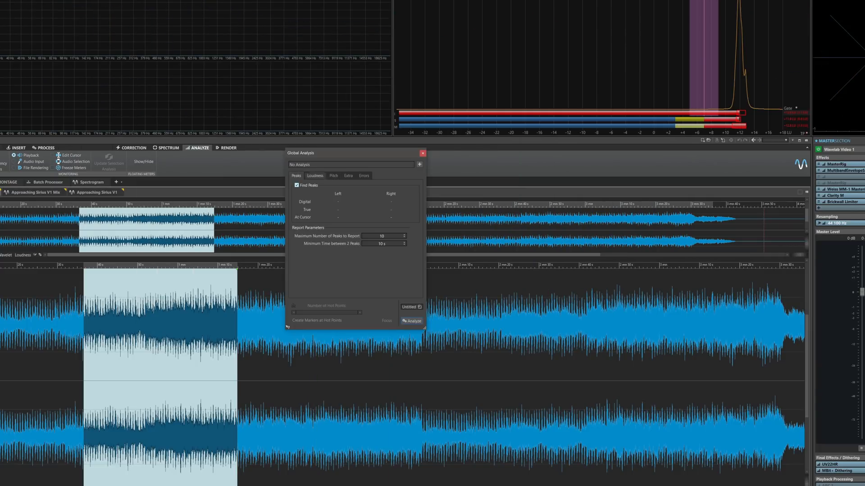
Step: Select the mastered mix file in the Peaks tab to show its Digital and True peak results
click(411, 320)
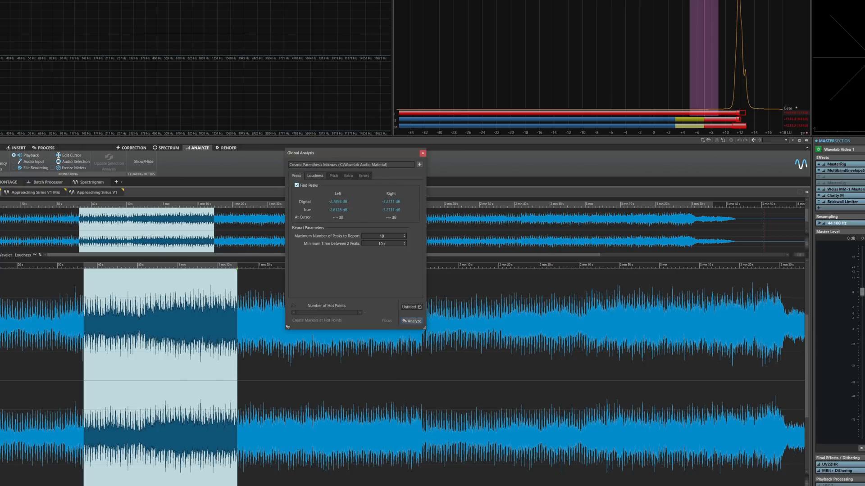